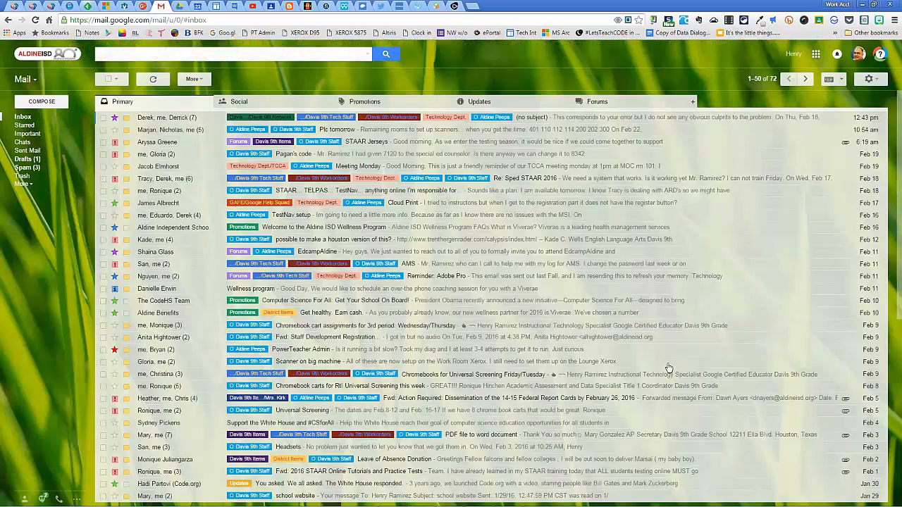
pyautogui.moveTo(65, 299)
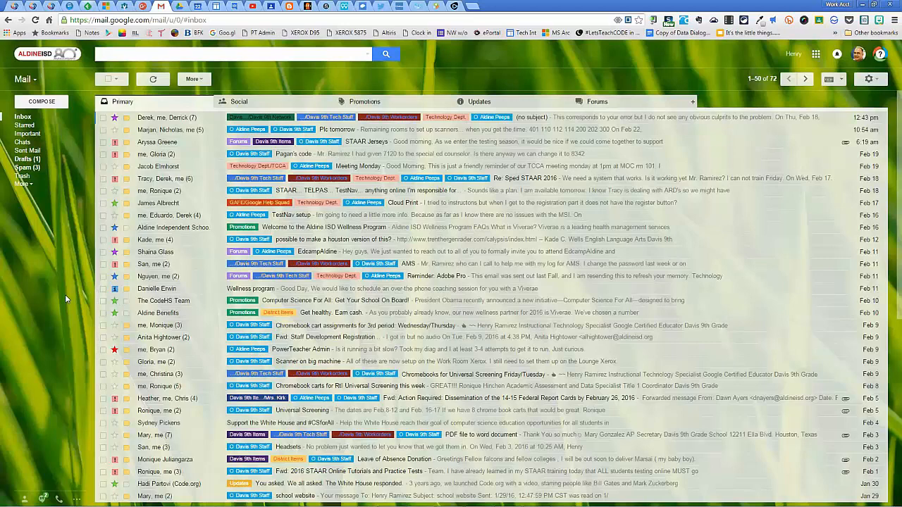
pyautogui.moveTo(577, 375)
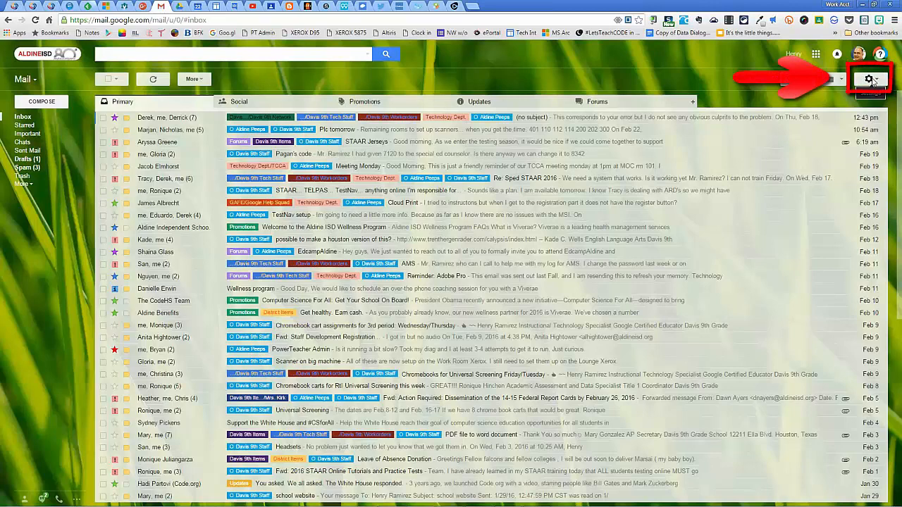
# - Go to Settings > Labs and review the list showing Canned Responses enabled
pyautogui.click(871, 78)
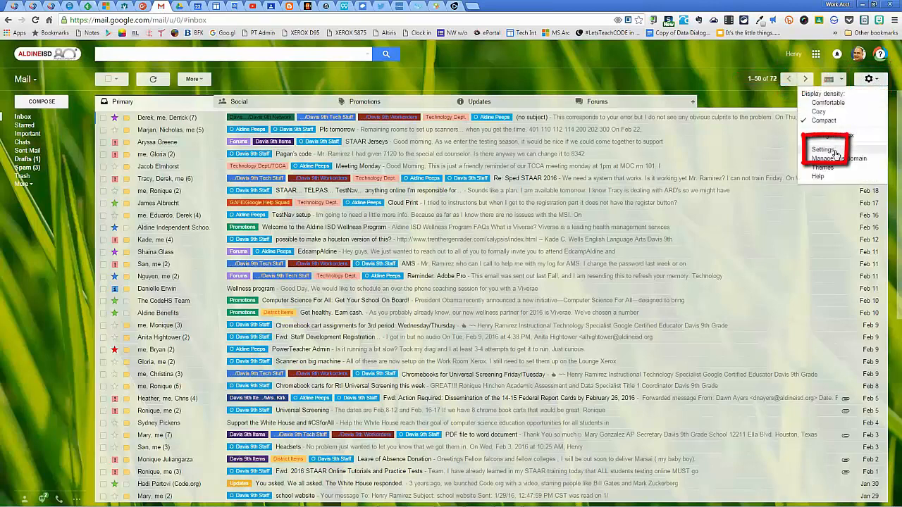
pyautogui.click(823, 150)
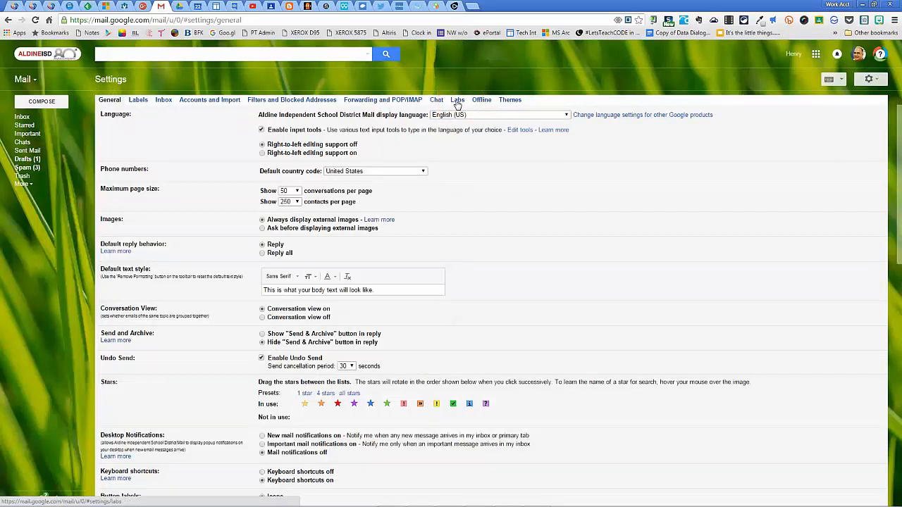
pyautogui.click(456, 99)
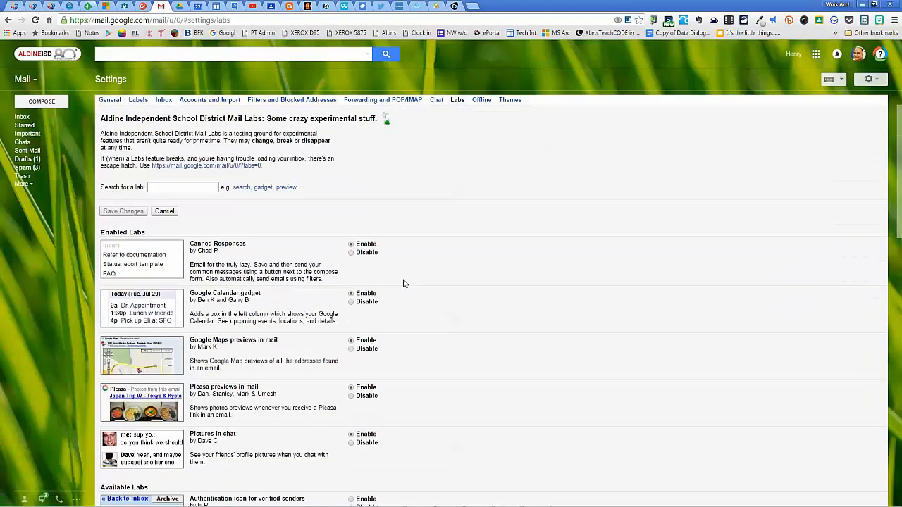
pyautogui.scroll(-3)
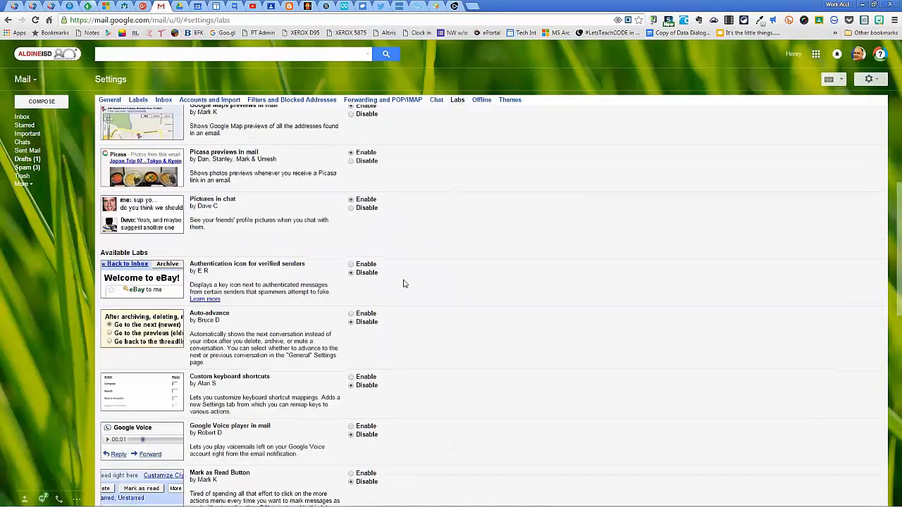
pyautogui.scroll(3)
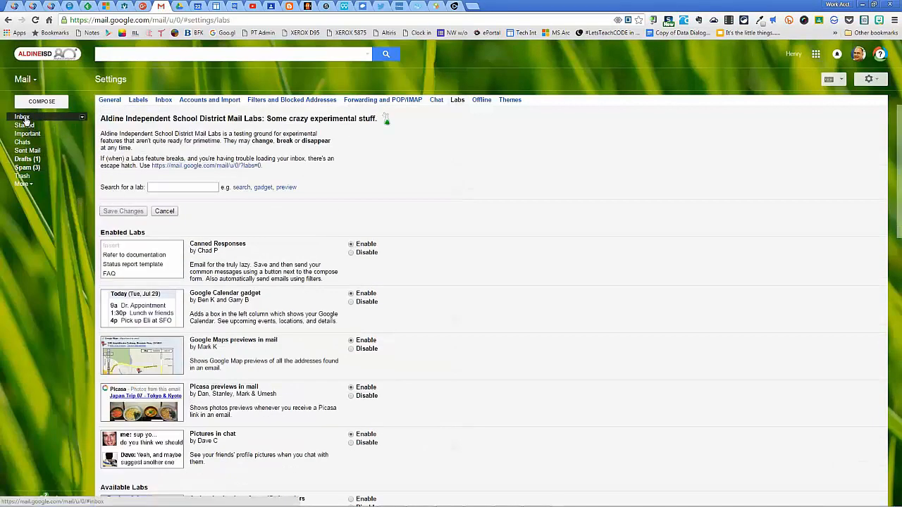
# - Compose a new message and insert the 'Joining the D9 Tech Club classroom' canned response
pyautogui.click(41, 101)
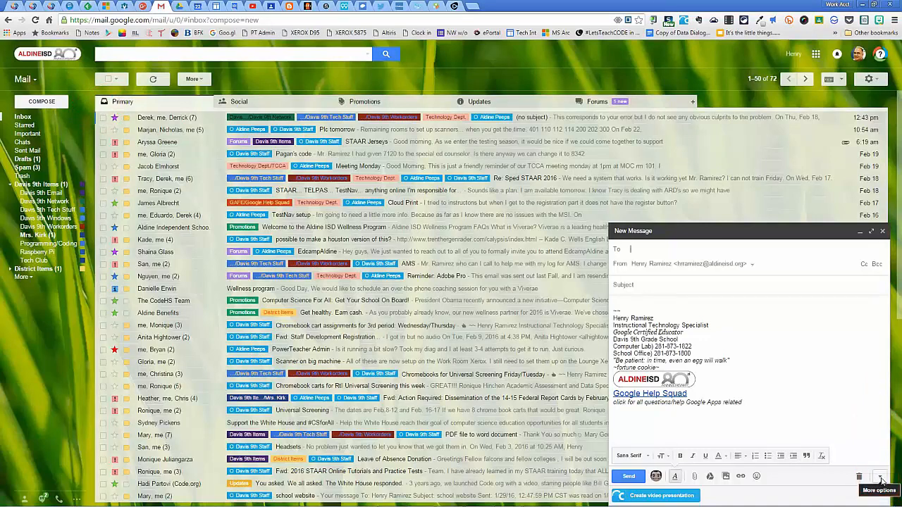
pyautogui.click(879, 476)
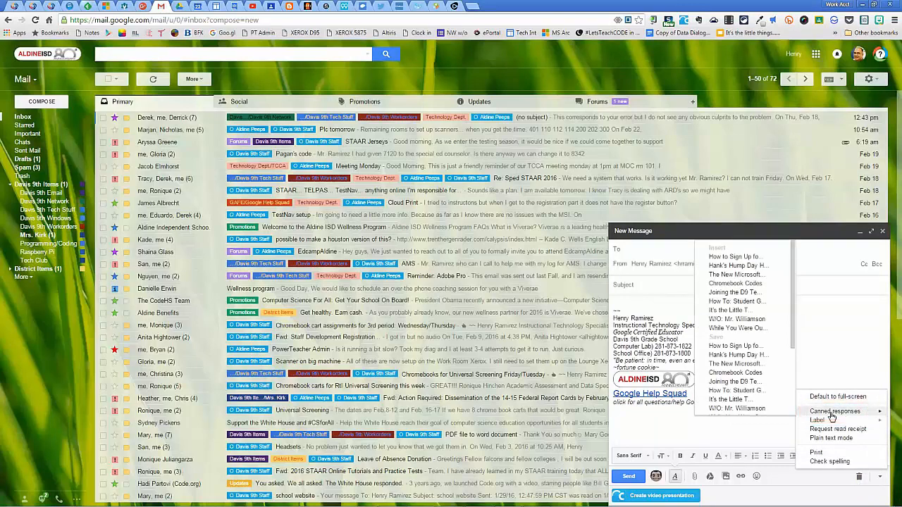
pyautogui.click(834, 412)
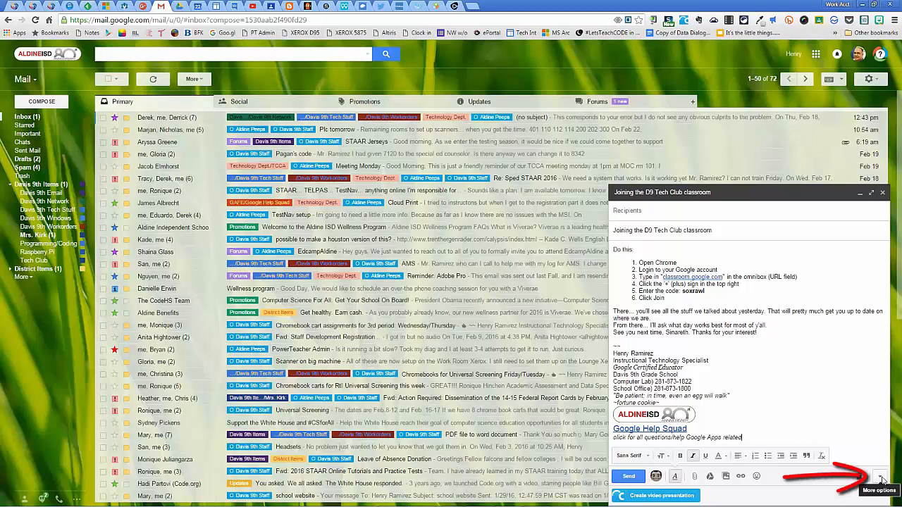
# - Save the message as a new canned response named after its subject, then discard the draft
pyautogui.click(880, 486)
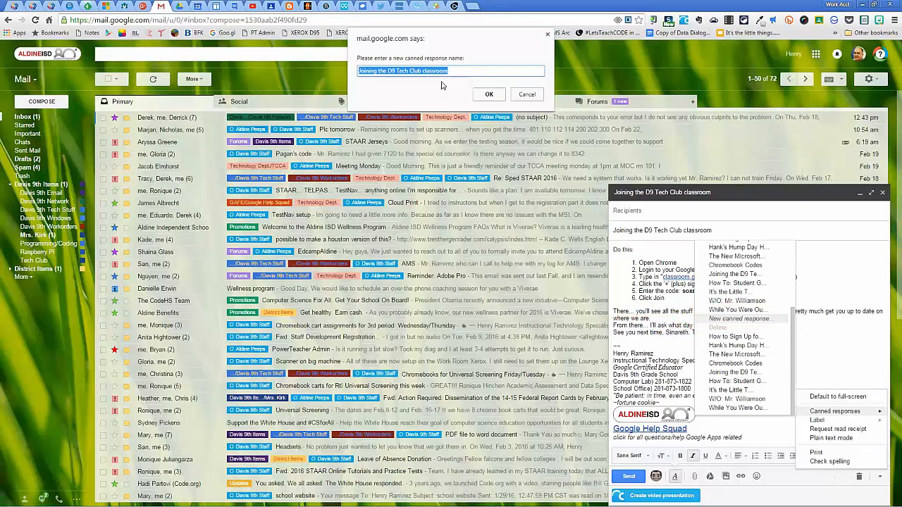
pyautogui.moveTo(487, 98)
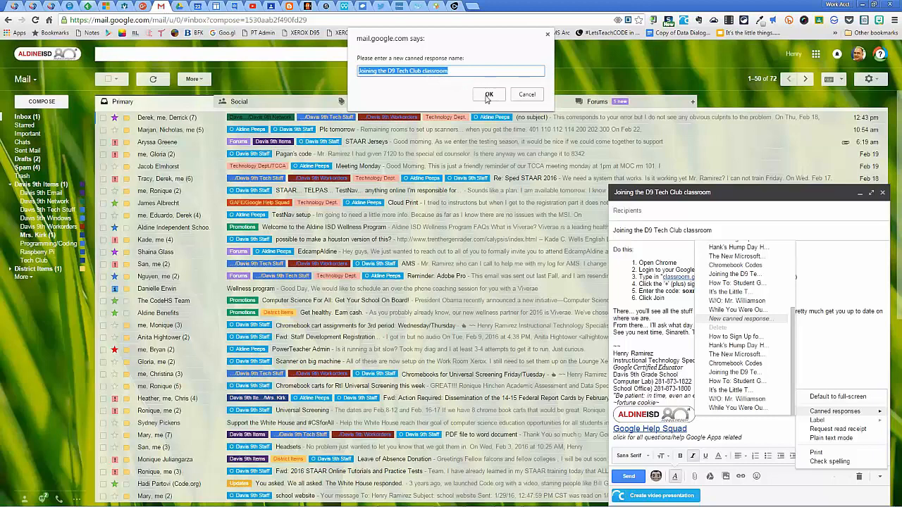
pyautogui.click(487, 93)
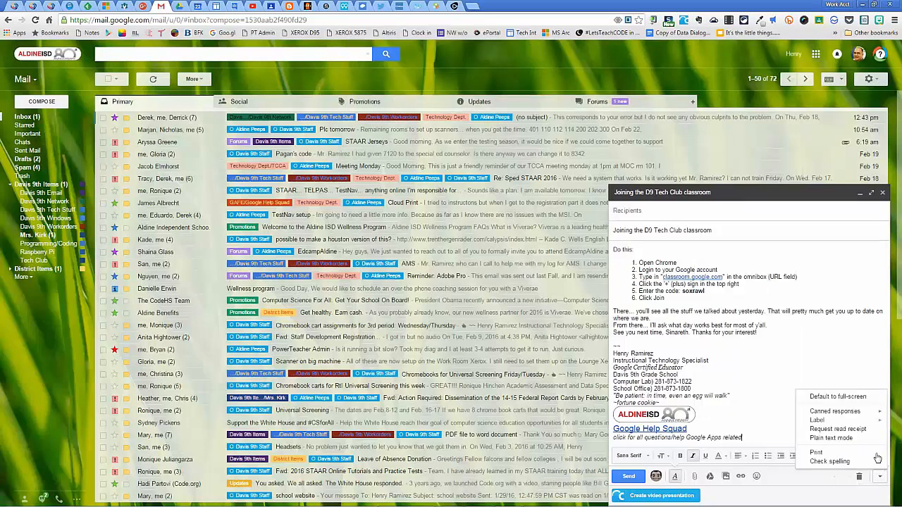
pyautogui.click(835, 412)
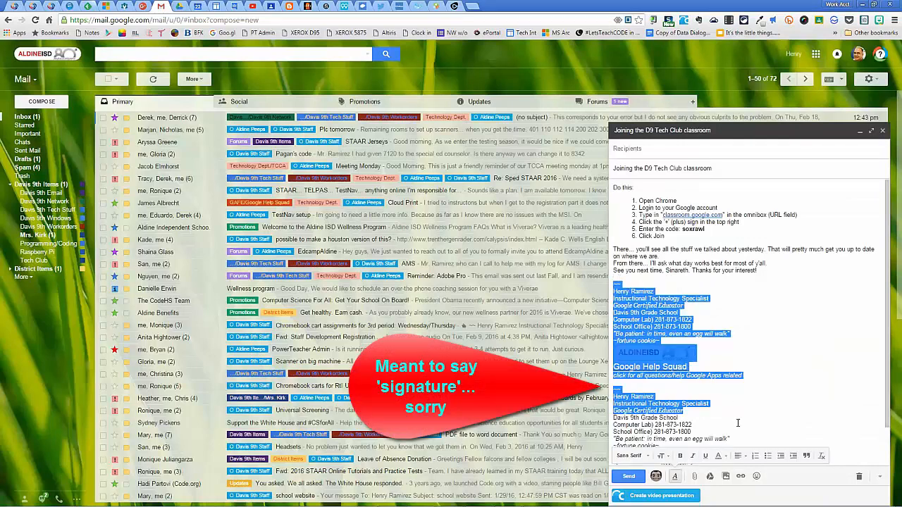
pyautogui.scroll(-3)
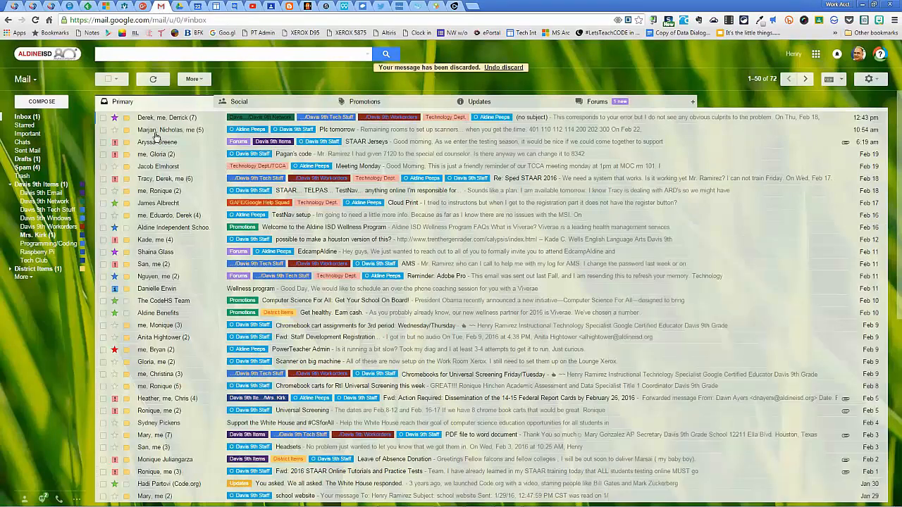
# - Compose a fresh message and insert the D9 Tech Club canned response into it
pyautogui.click(41, 101)
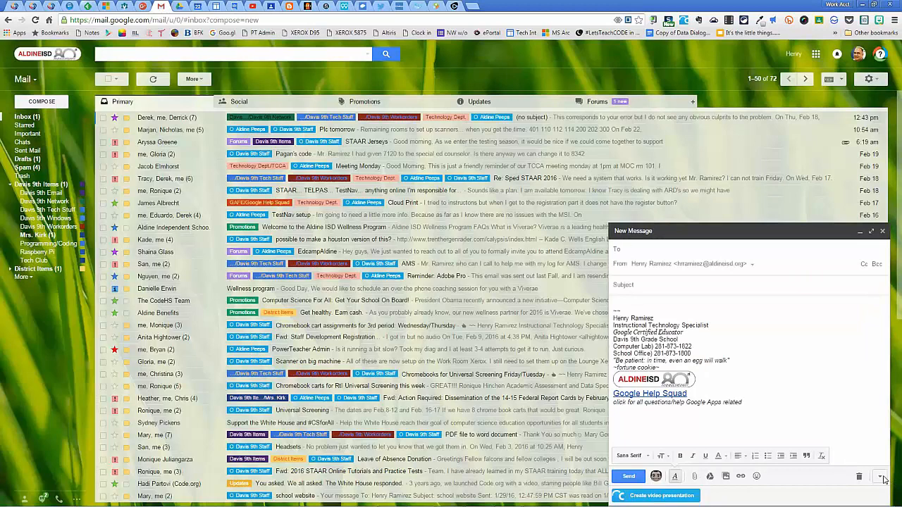
pyautogui.click(880, 476)
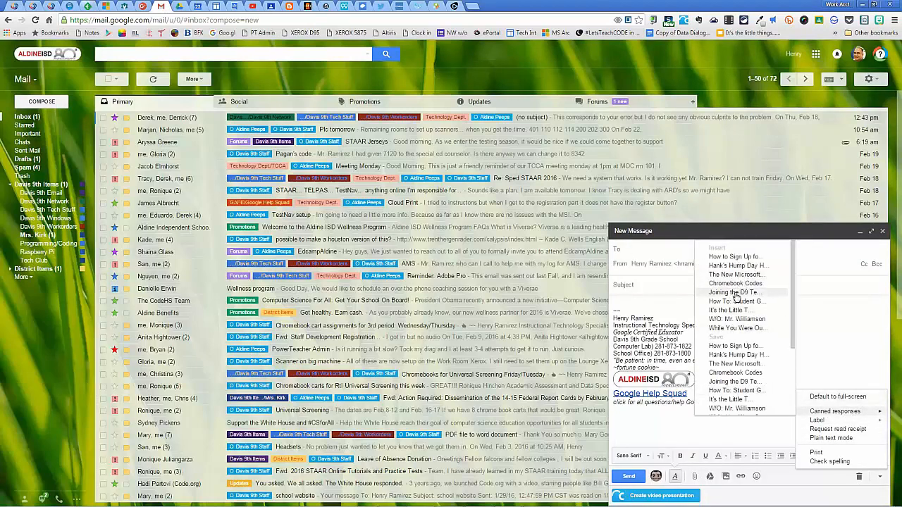
pyautogui.click(736, 291)
pyautogui.write('Marlene')
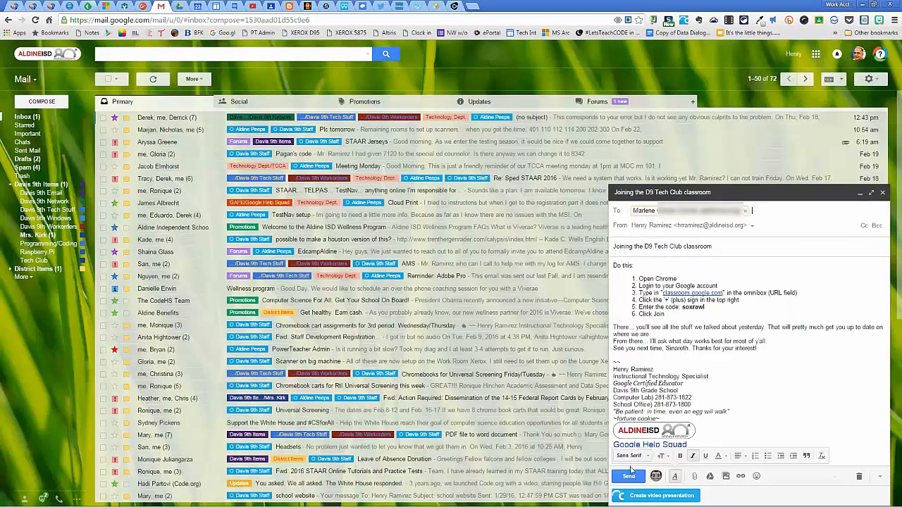
# - Discard that draft and start another blank message with More options showing
pyautogui.click(860, 476)
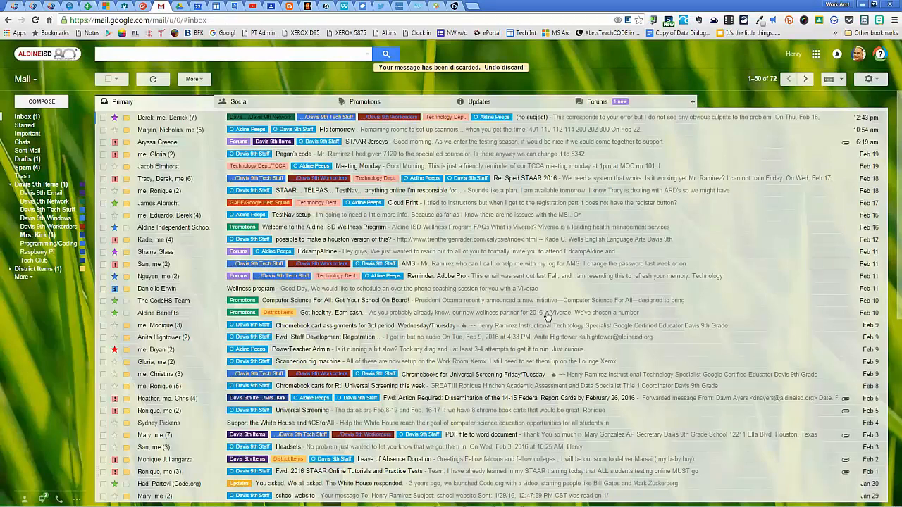
pyautogui.click(42, 101)
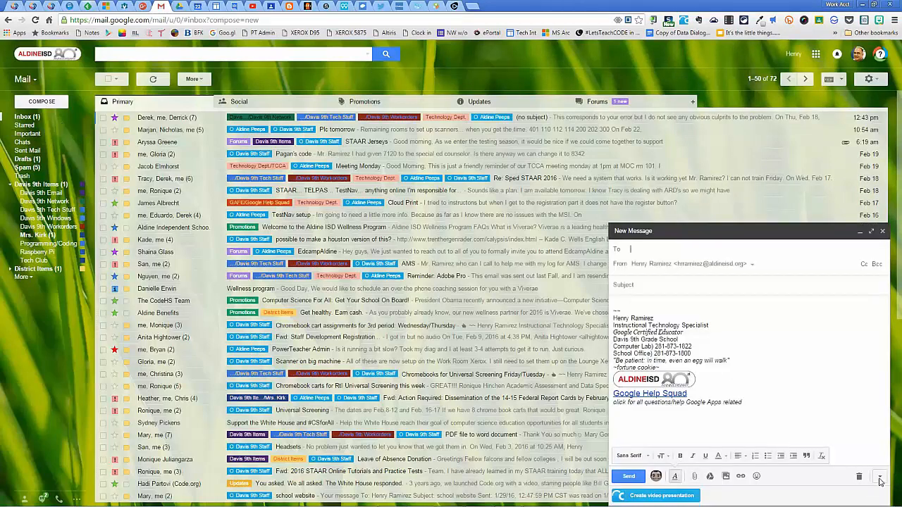
pyautogui.click(880, 476)
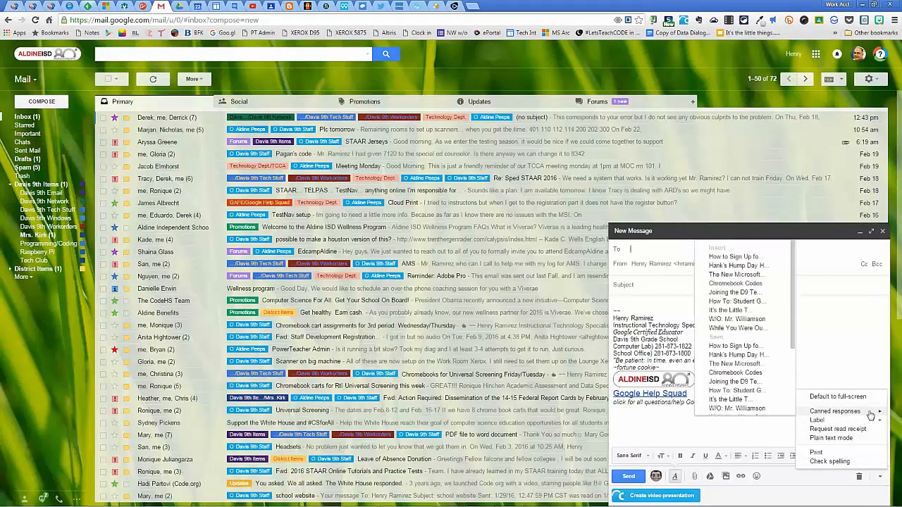